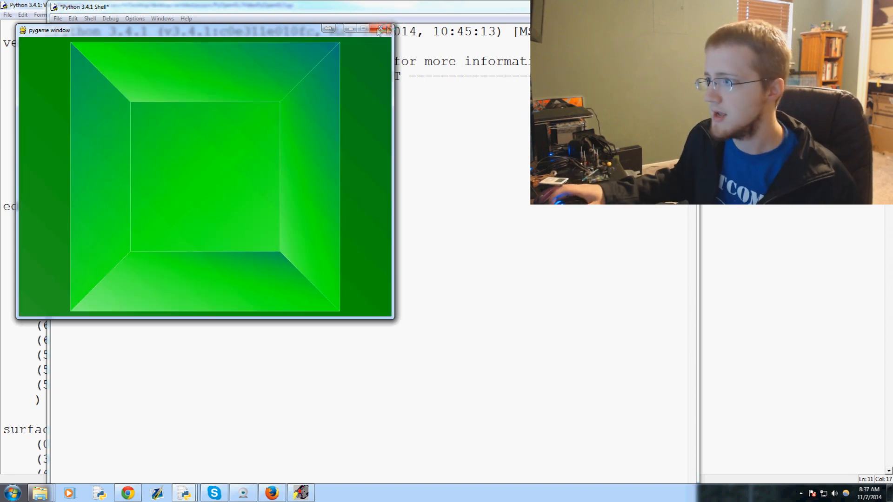
# Close the cube preview and add 'import random' below the OpenGL imports, then move down to main()
pyautogui.click(380, 29)
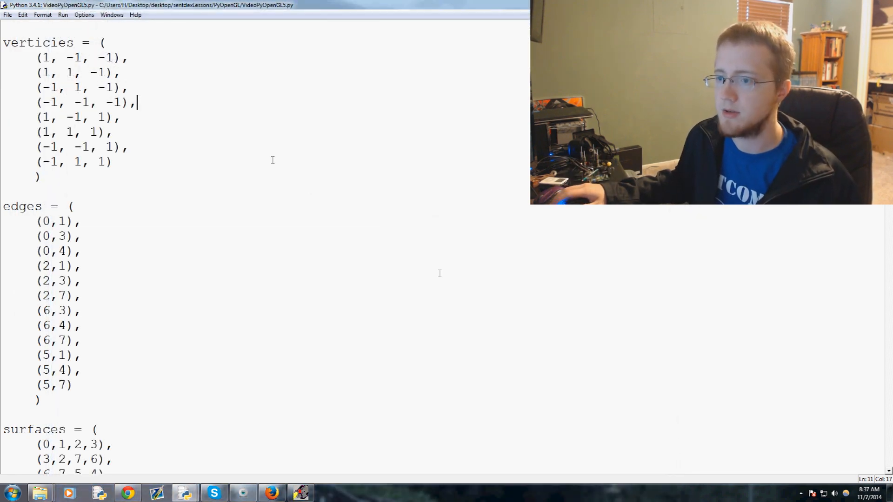
pyautogui.scroll(3)
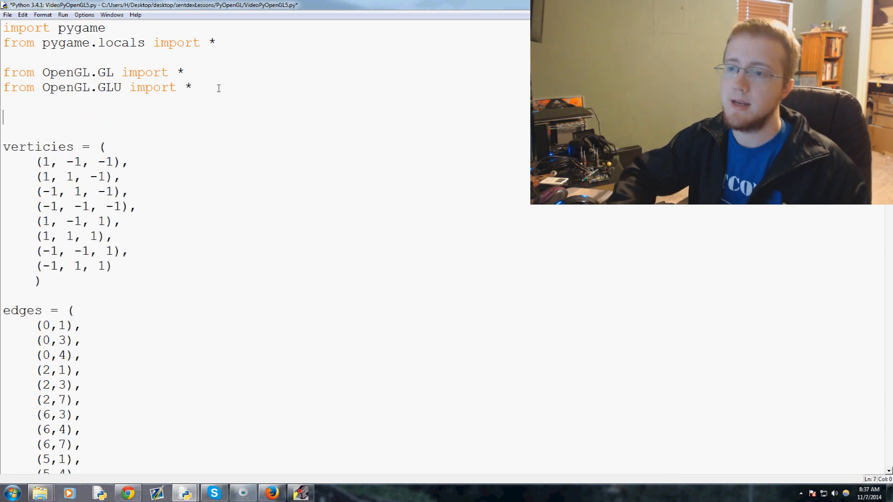
pyautogui.write('import random')
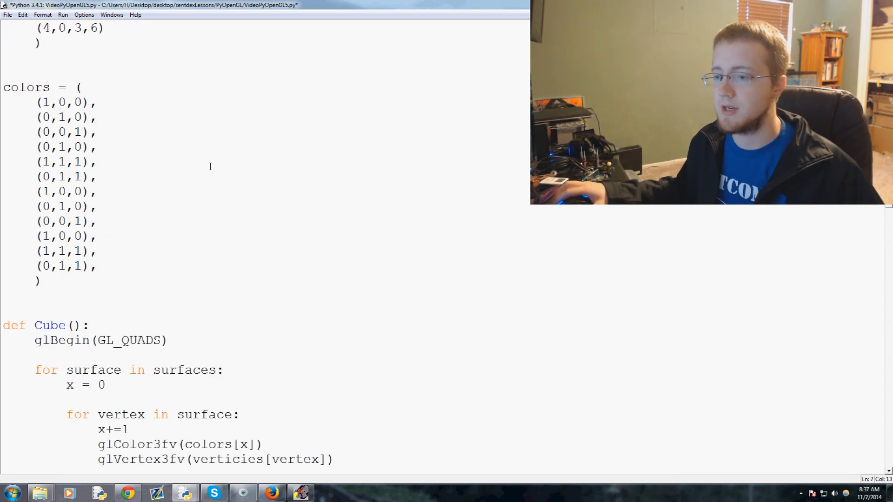
pyautogui.scroll(-3)
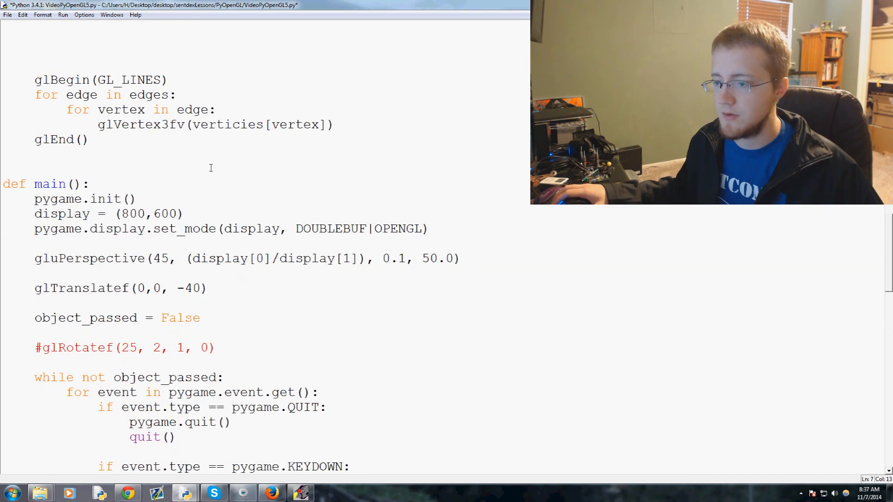
pyautogui.scroll(-3)
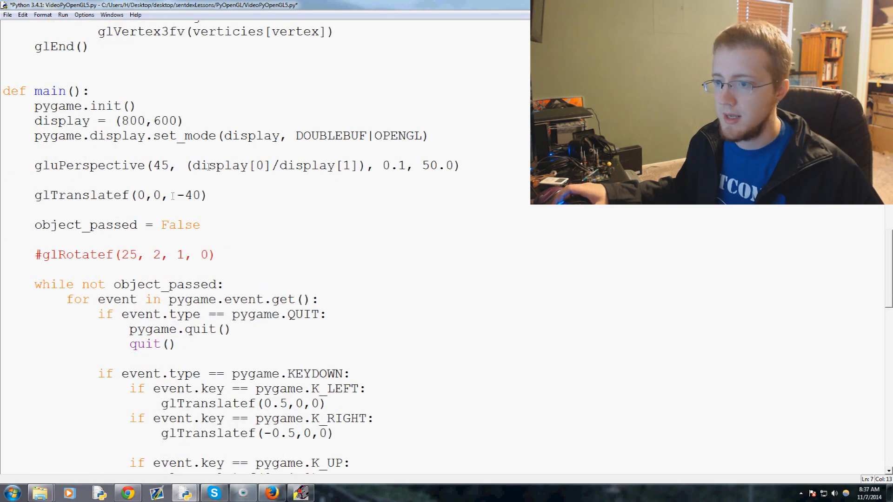
pyautogui.doubleClick(57, 91)
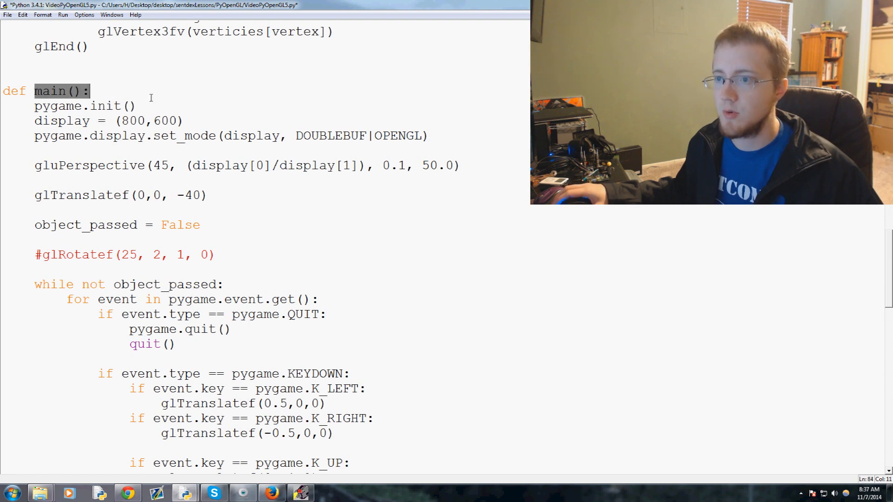
# Make the initial glTranslatef use random.randrange(-5,5) for x and y, keeping -40 depth, and run the module
pyautogui.scroll(-3)
pyautogui.write('random.randrange(0,5')
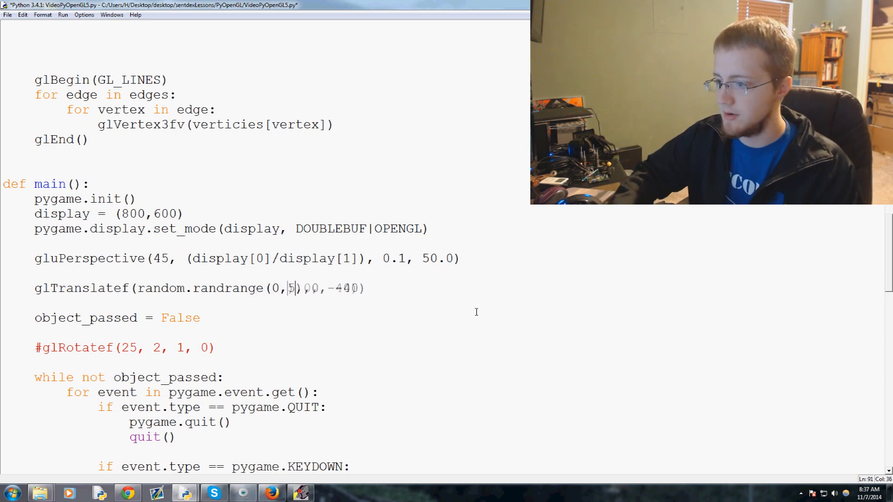
pyautogui.write('-5')
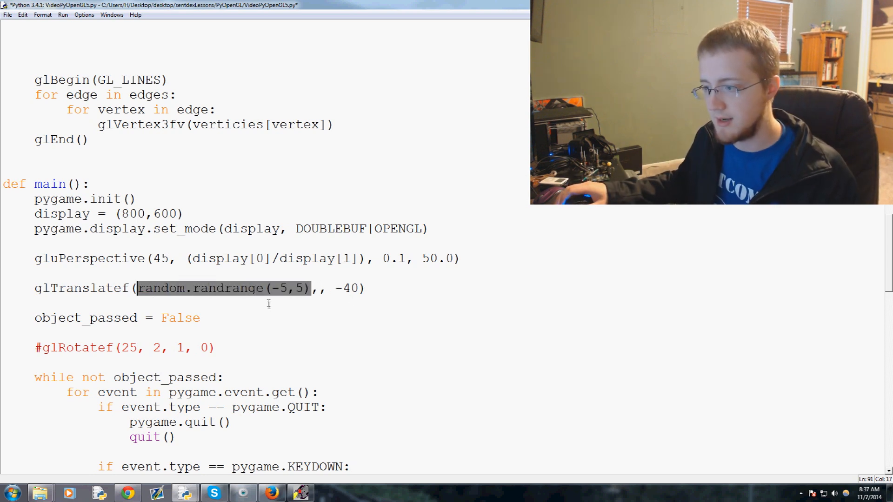
pyautogui.write('random.randrange(-5,5)')
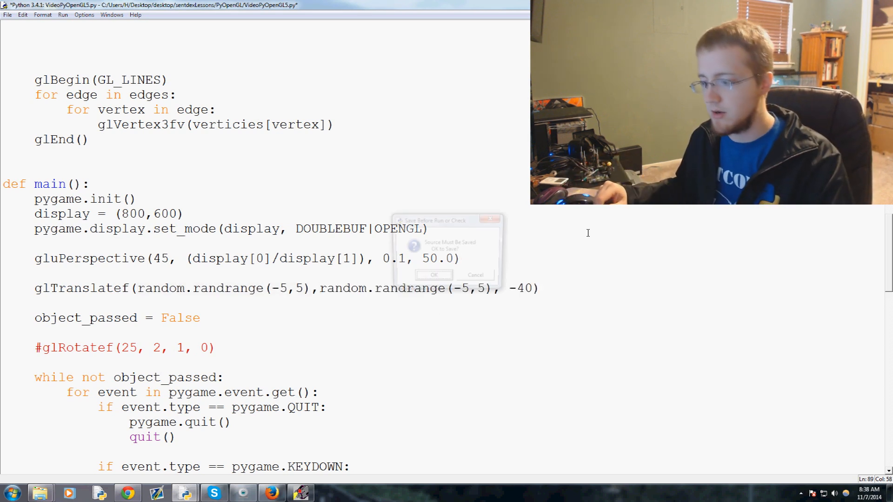
# Save and run the script, view the off-centre cube, then close its window and kill the program
pyautogui.click(434, 275)
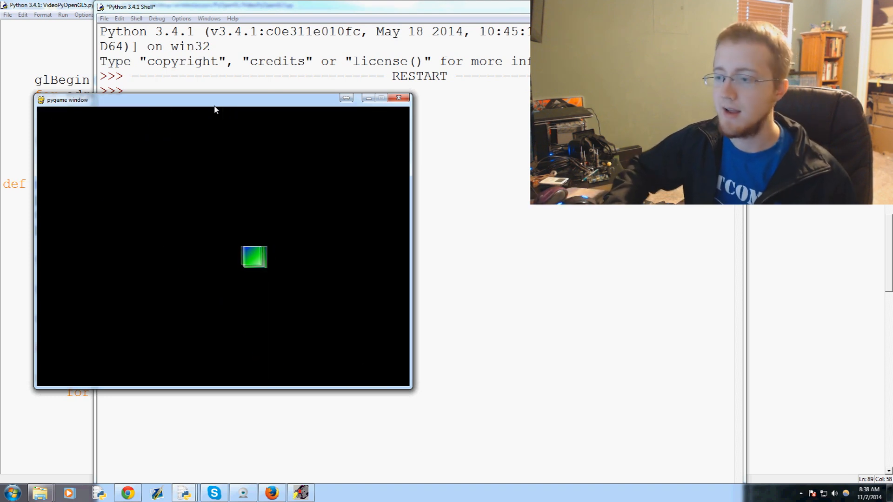
pyautogui.click(400, 98)
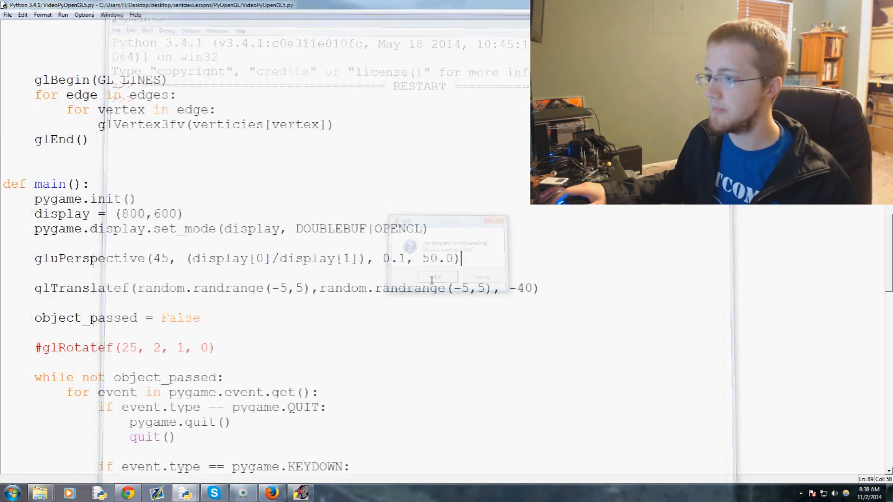
pyautogui.click(435, 278)
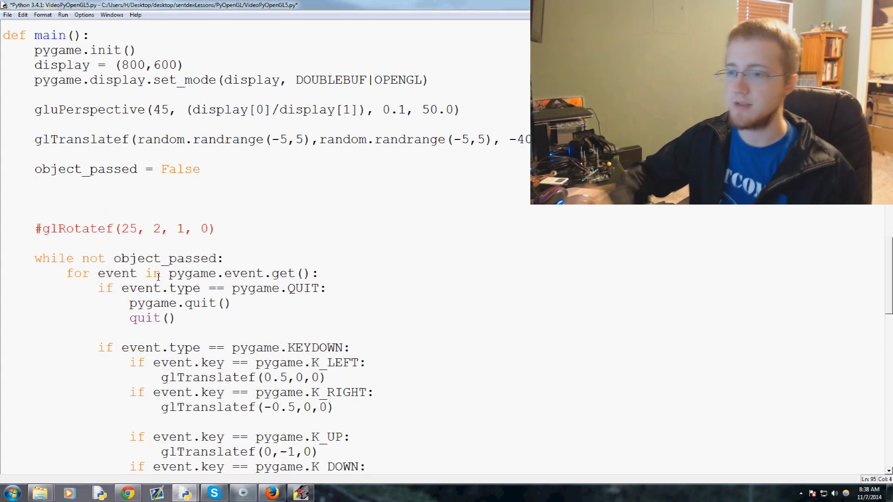
# Initialise x_move = 0 and y_move before the event loop
pyautogui.write('x')
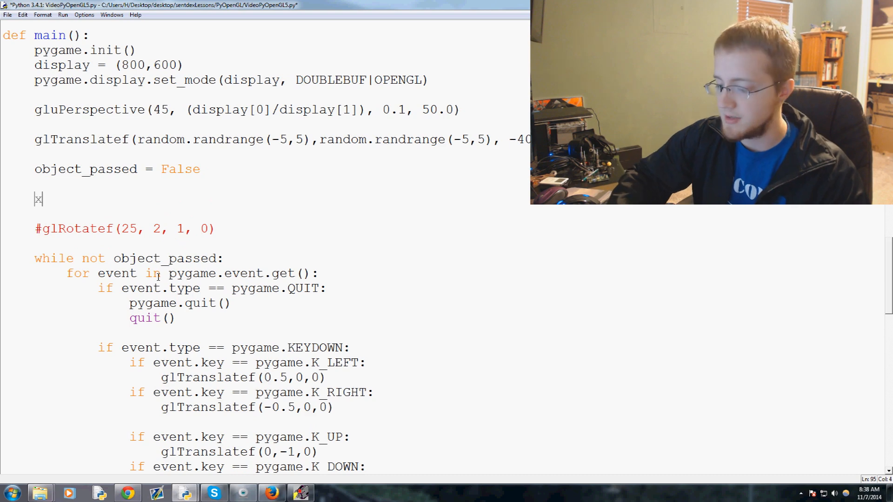
pyautogui.write('x_move = 0')
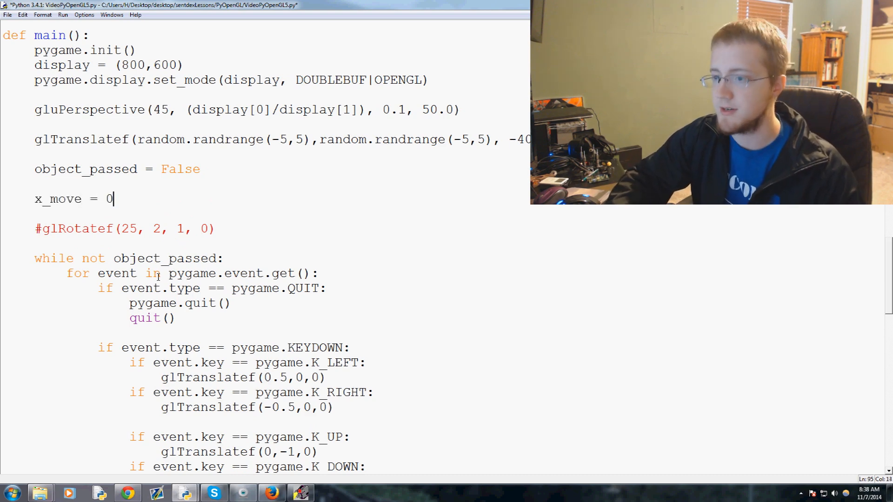
pyautogui.write('y_move = 0')
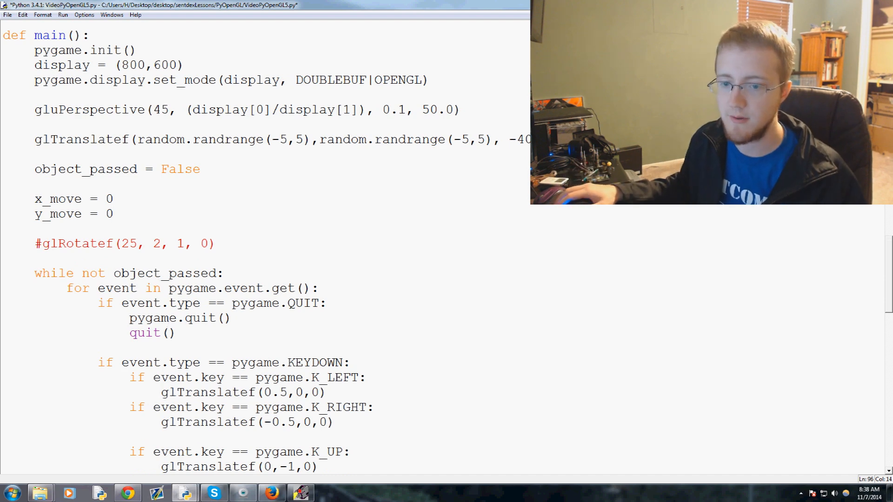
pyautogui.scroll(-3)
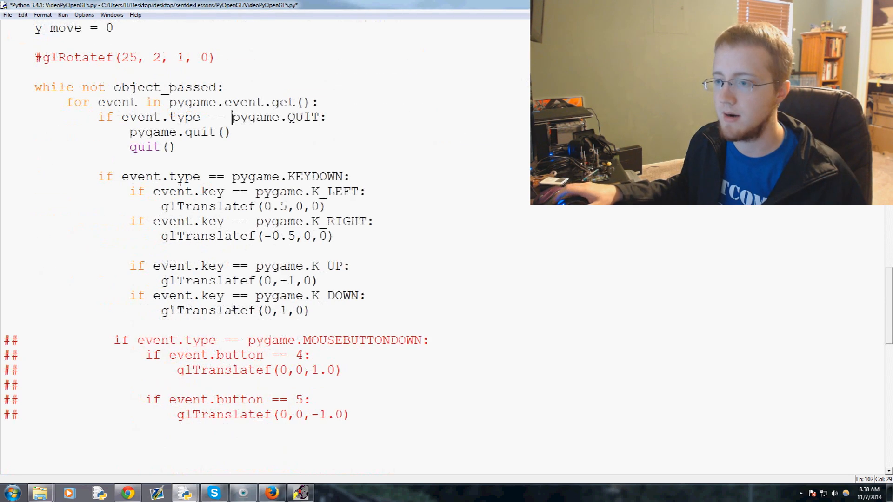
pyautogui.scroll(-3)
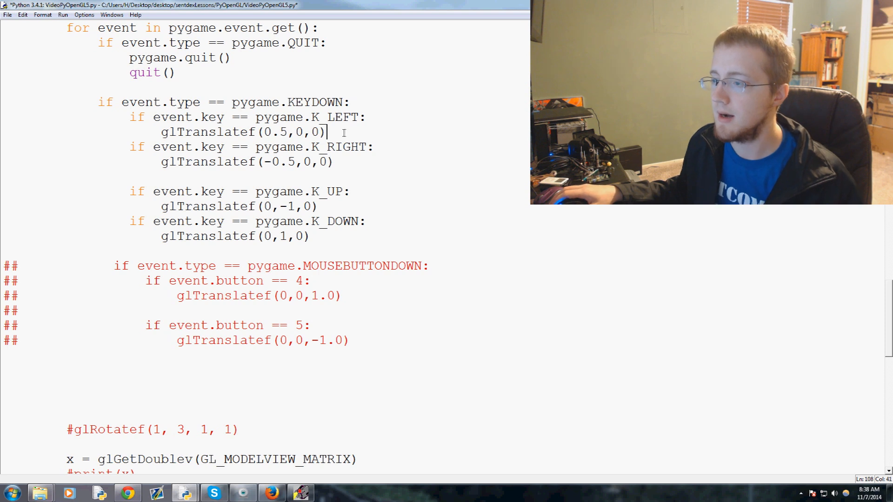
# Replace the left and right arrow glTranslatef calls with x_move = ±0.3 assignments
pyautogui.press('enter')
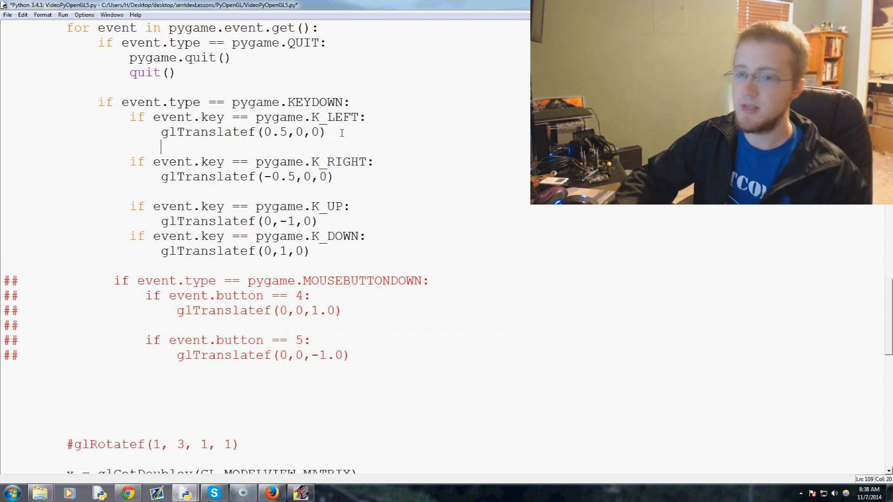
pyautogui.write('x_move = 0.3')
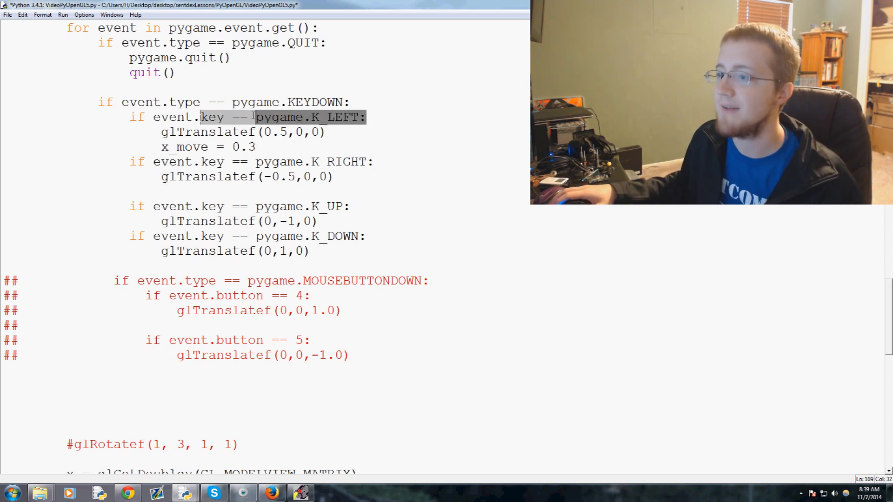
pyautogui.click(327, 131)
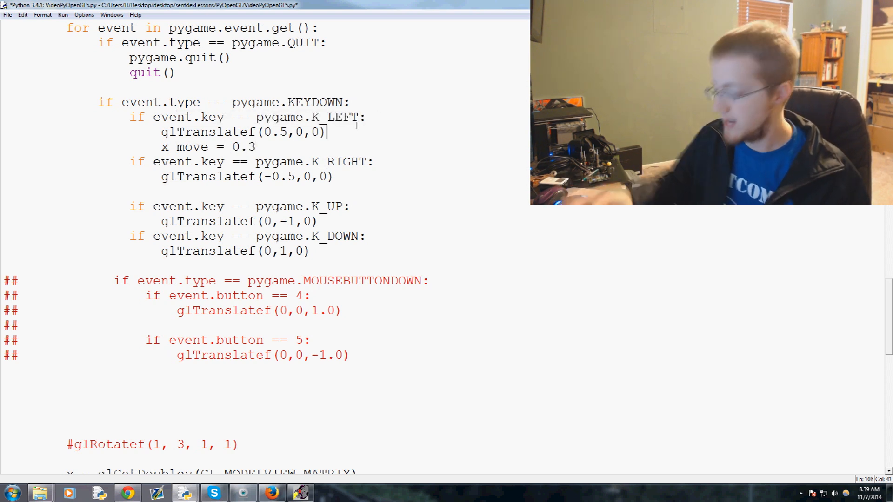
pyautogui.doubleClick(242, 131)
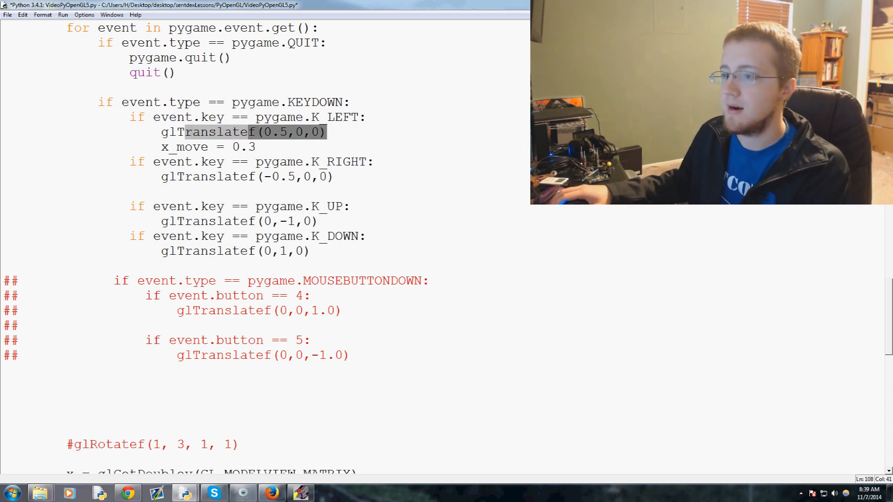
pyautogui.press('Delete')
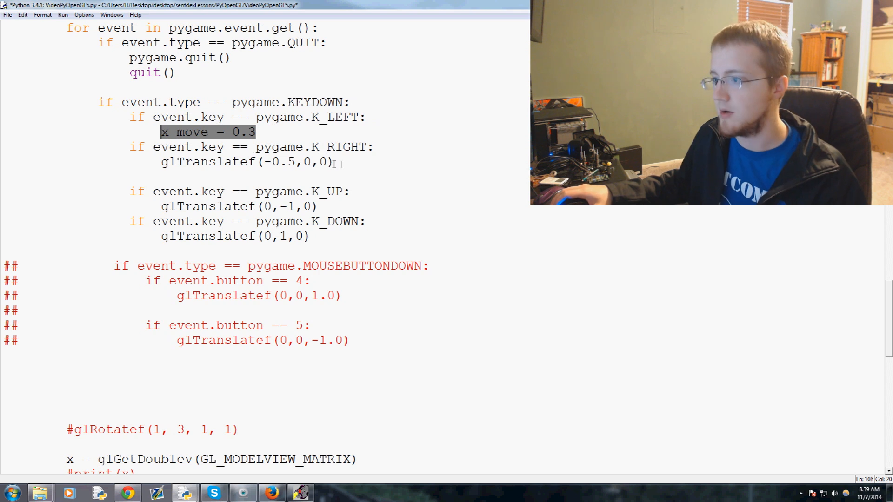
pyautogui.write('x_move = 0.3')
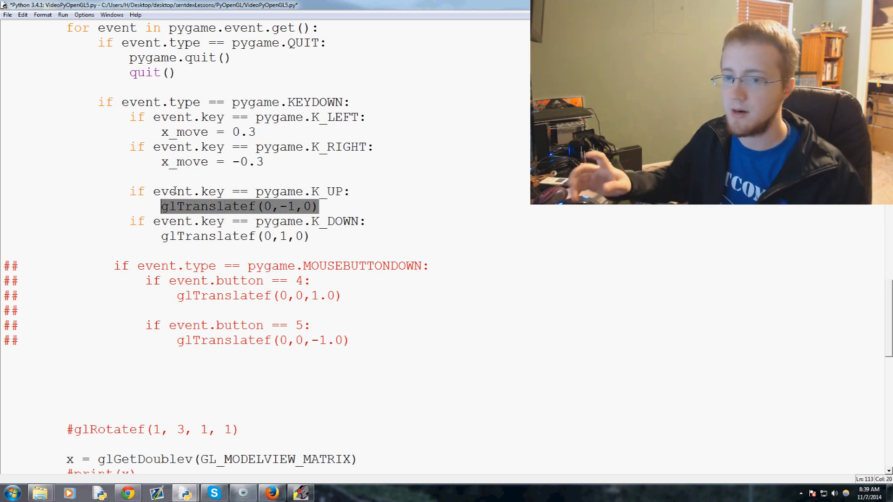
# Replace the up and down arrow glTranslatef calls with y_move = ∓3 assignments
pyautogui.write('y_move = -3')
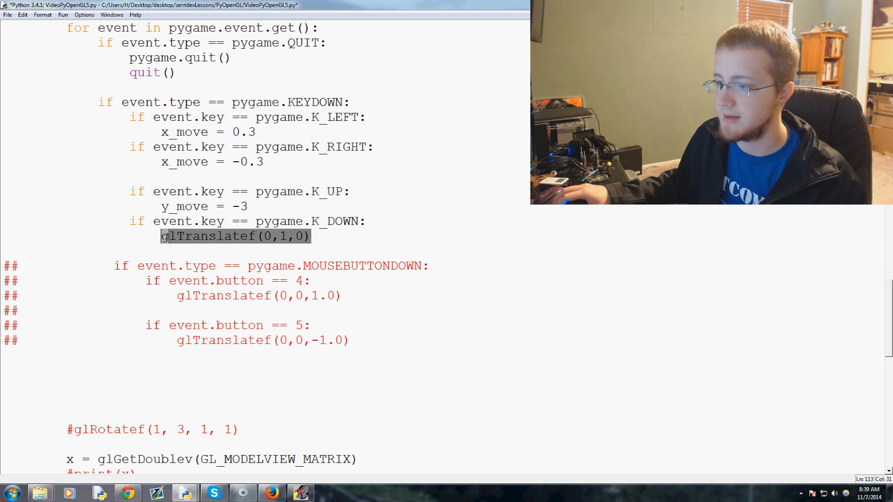
pyautogui.write('y_move')
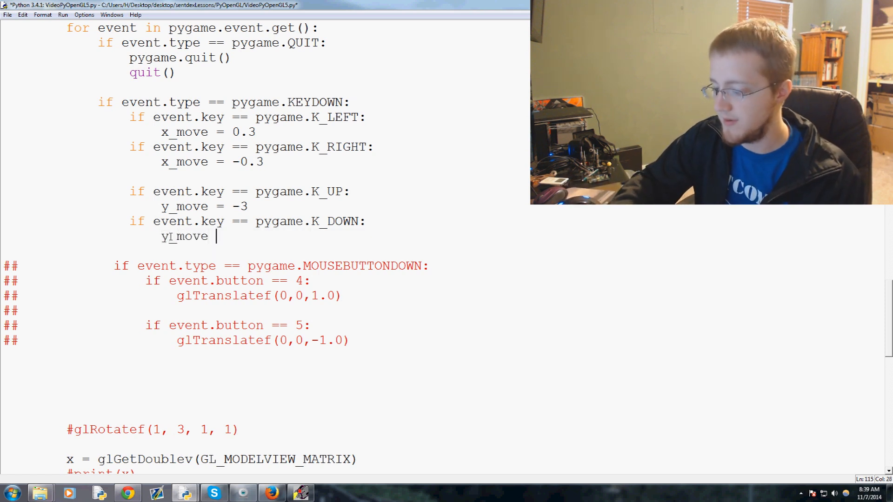
pyautogui.write('= 3')
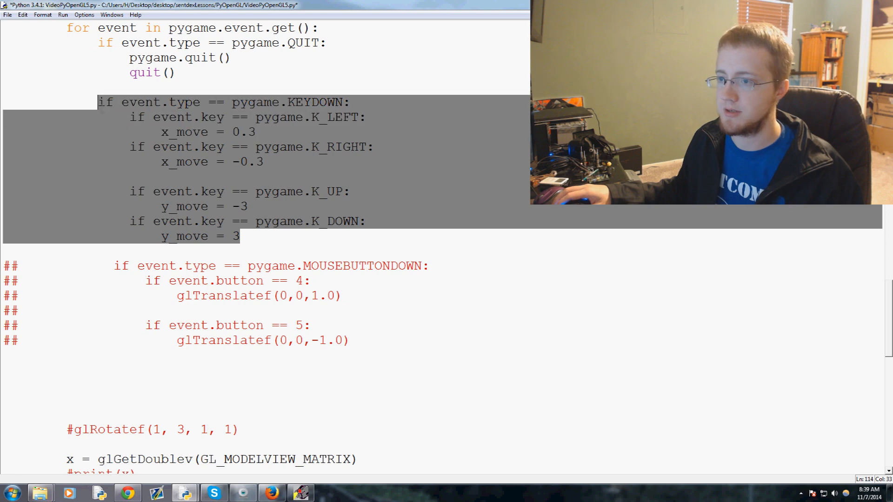
# Add a KEYUP block resetting x_move to 0 for left or right and y_move to 0 for up or down
pyautogui.click(239, 236)
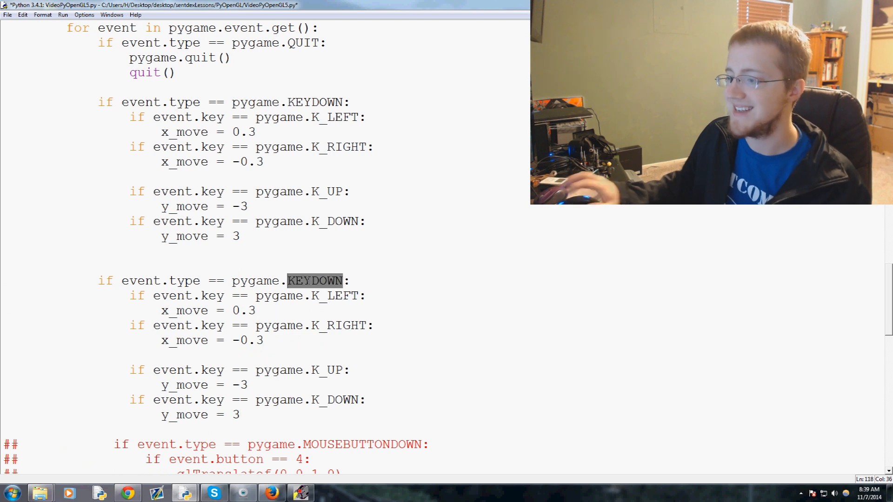
pyautogui.press('Delete')
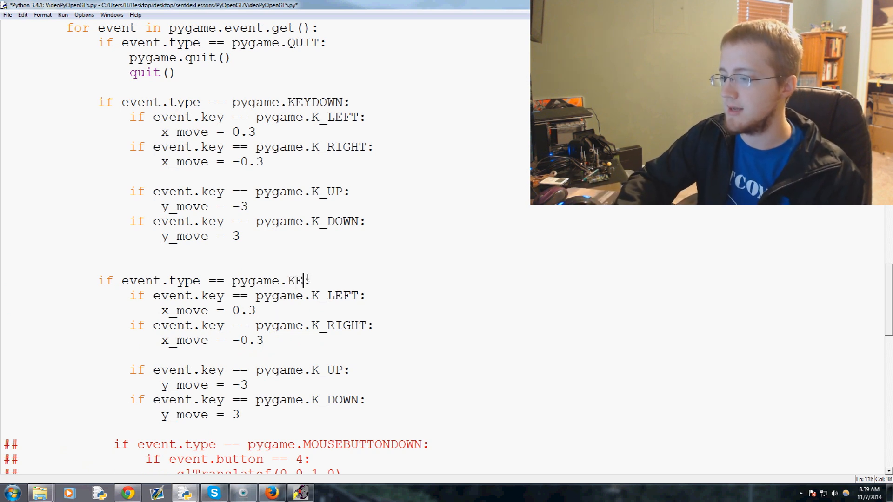
pyautogui.write('YUP')
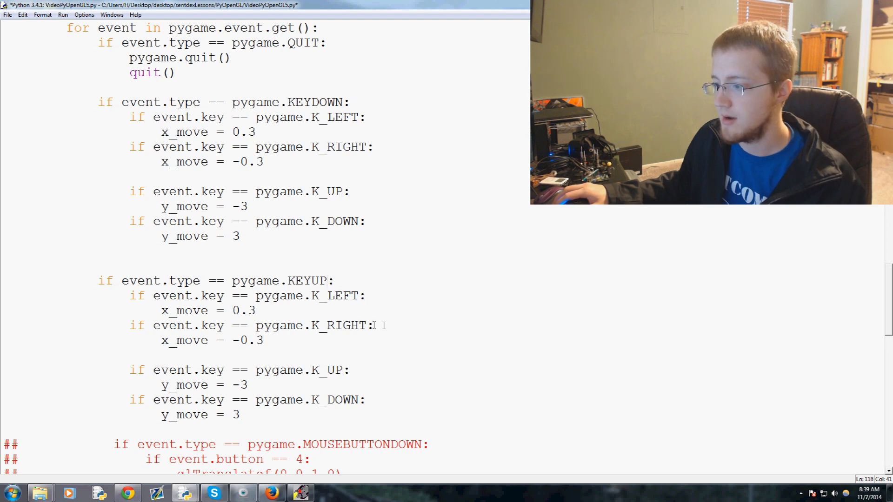
pyautogui.scroll(-3)
pyautogui.write(' or event.key == pygame.K_RIGHT')
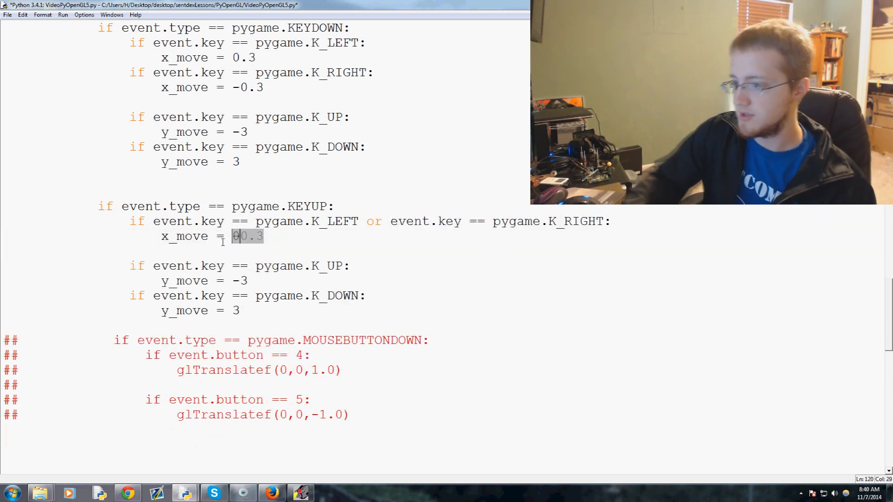
pyautogui.write('0')
pyautogui.click(241, 266)
pyautogui.write(' or event.key == pygame.K_DOWN')
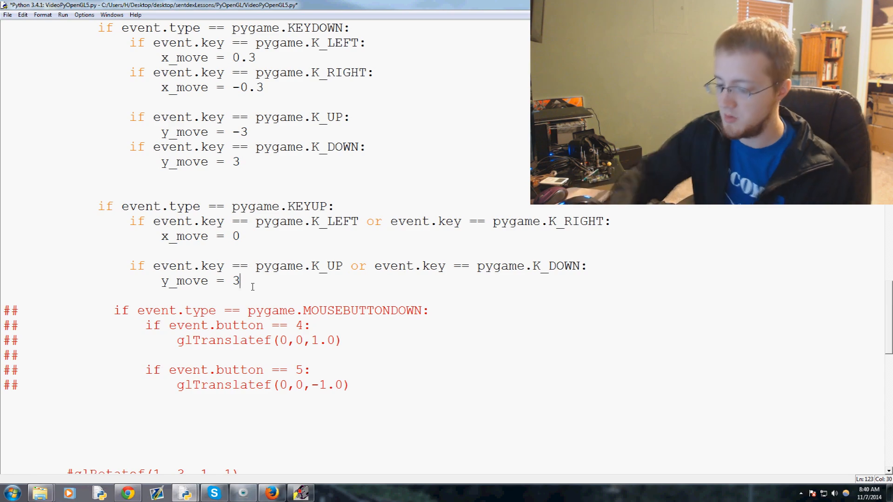
pyautogui.scroll(-3)
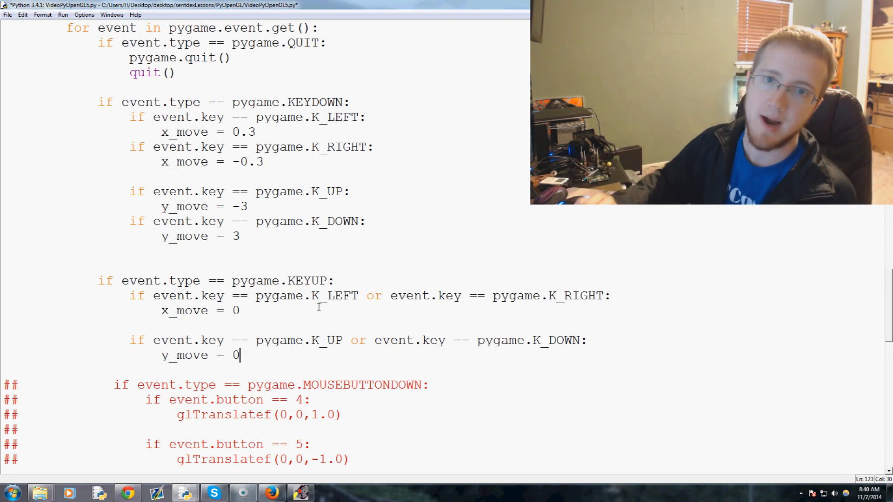
# Use y_move as the vertical offset in the per-frame glTranslatef(x_move, y_move, .50) call
pyautogui.scroll(-3)
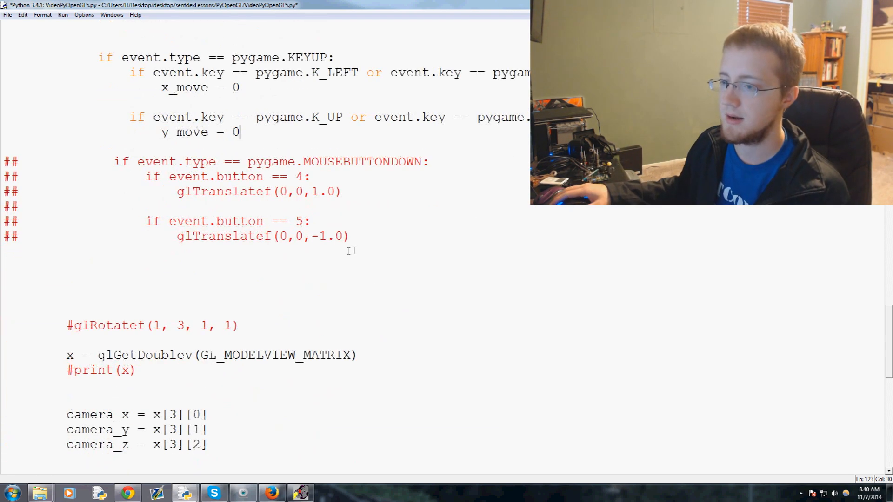
pyautogui.scroll(-3)
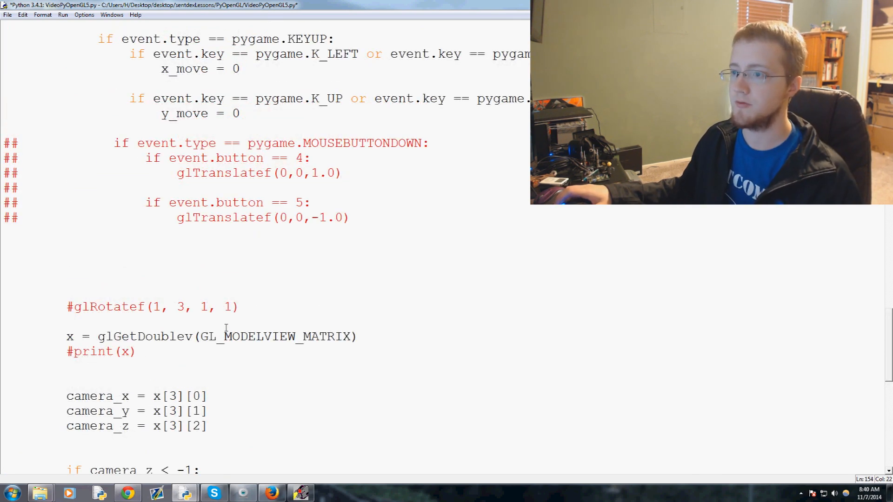
pyautogui.scroll(-3)
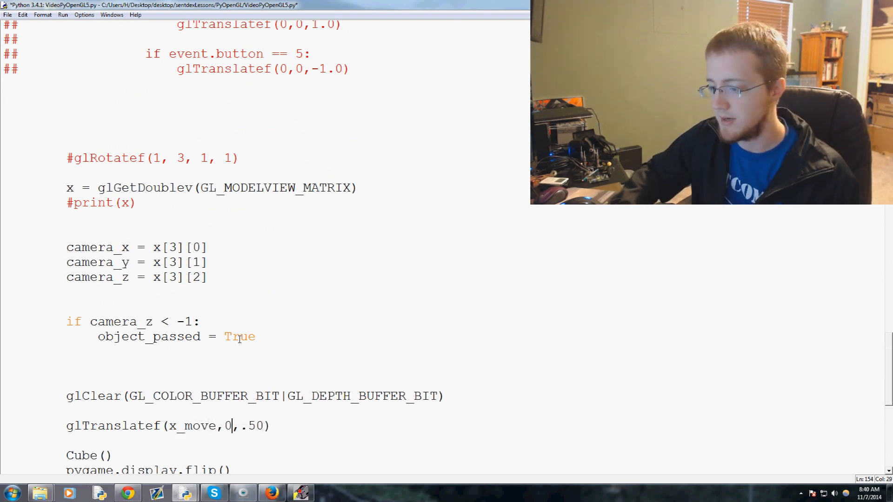
pyautogui.write('y_move')
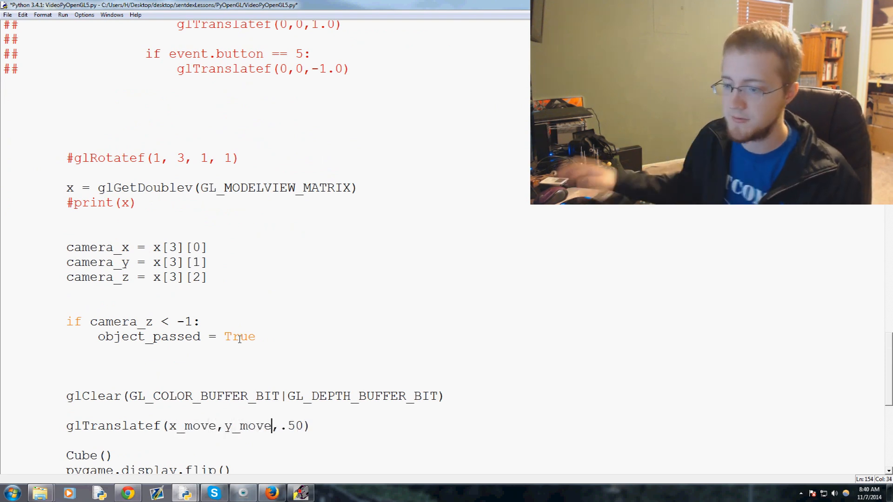
pyautogui.scroll(-3)
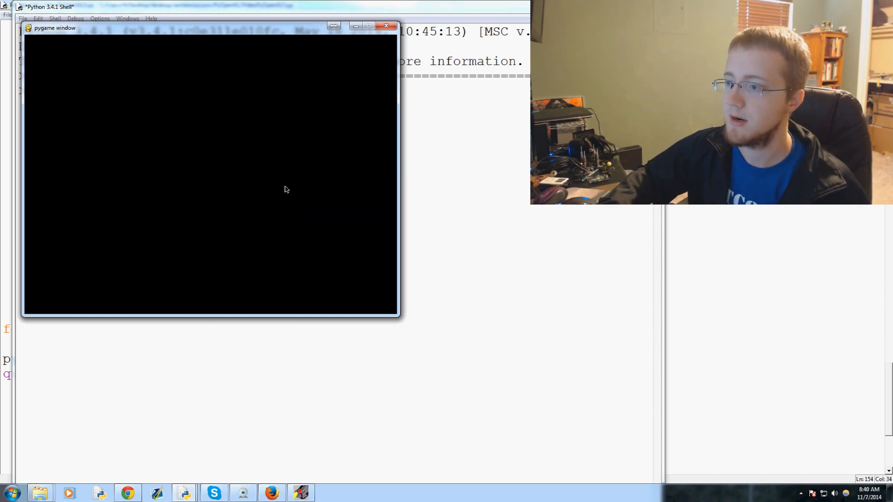
pyautogui.click(386, 25)
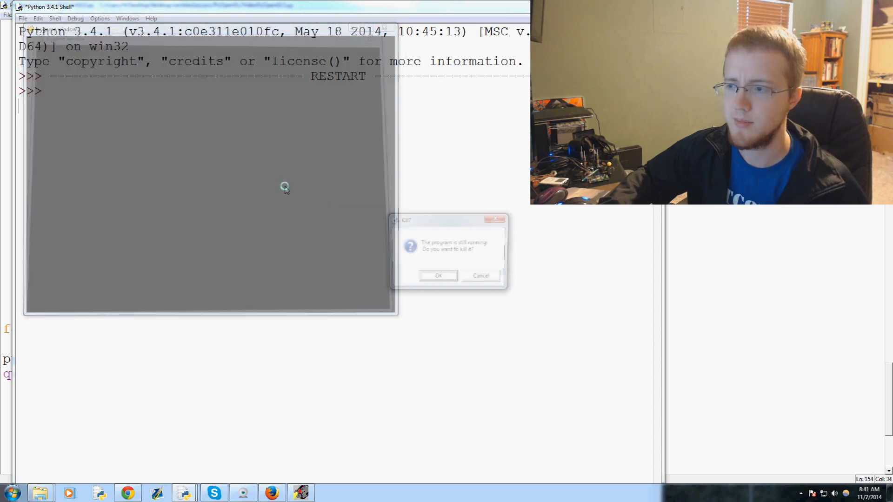
pyautogui.click(438, 275)
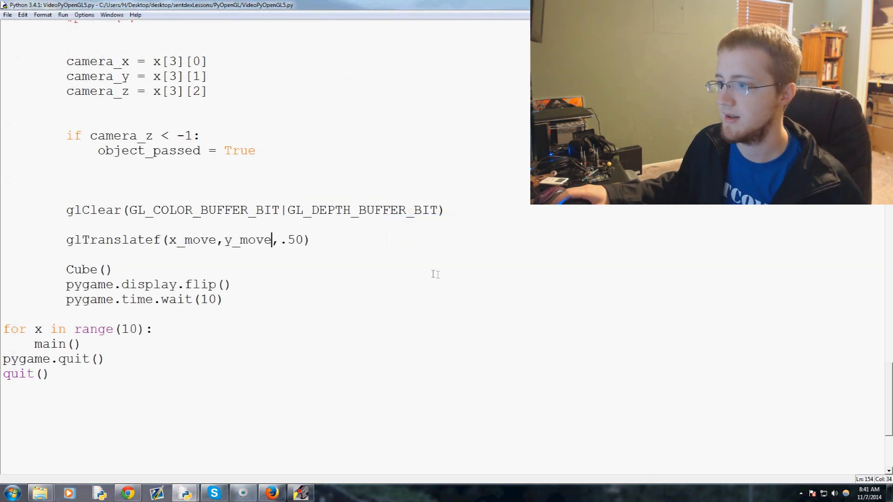
# Change the up and down y_move values to -0.3 and 0.3, run, then kill the test program
pyautogui.scroll(-3)
pyautogui.write('y_move = 3')
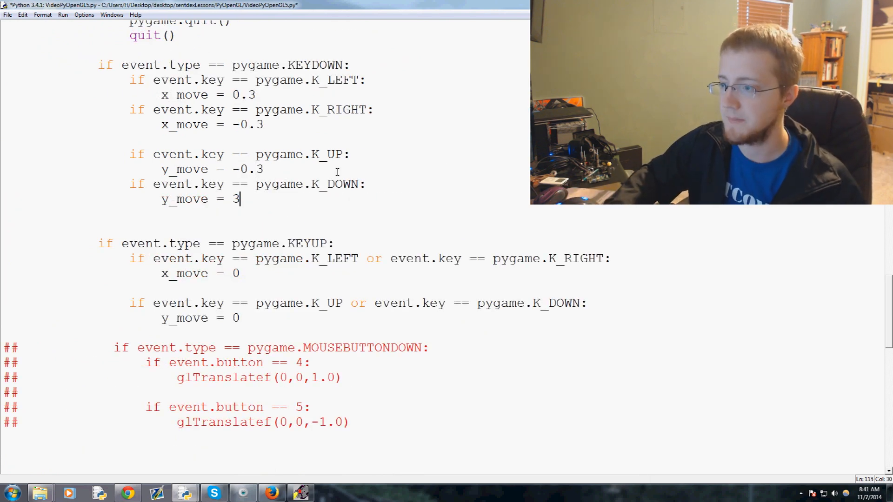
pyautogui.write('0.')
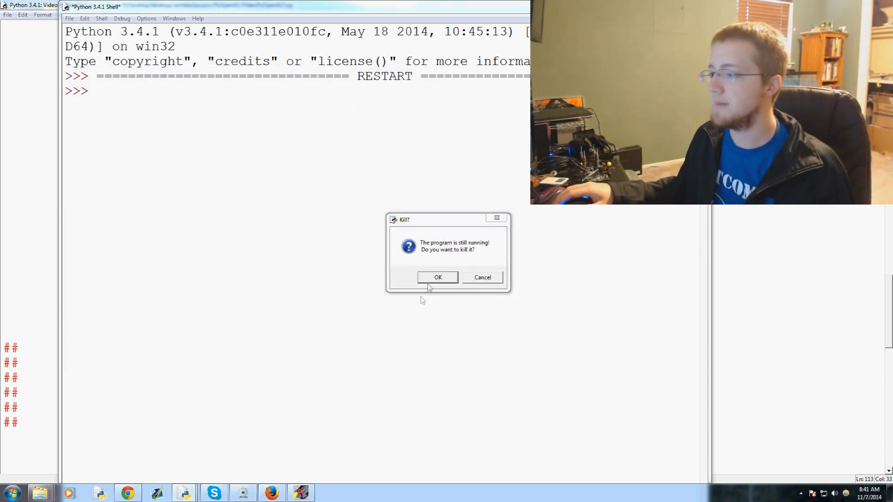
pyautogui.click(437, 277)
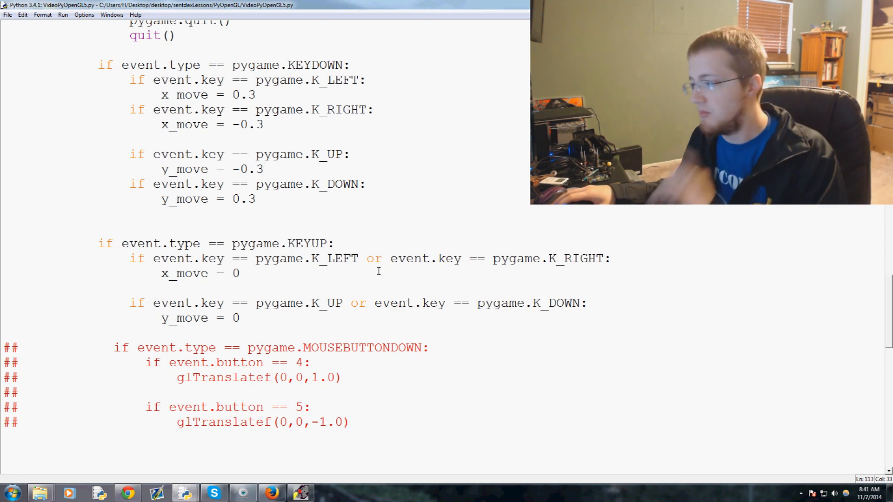
pyautogui.press('F5')
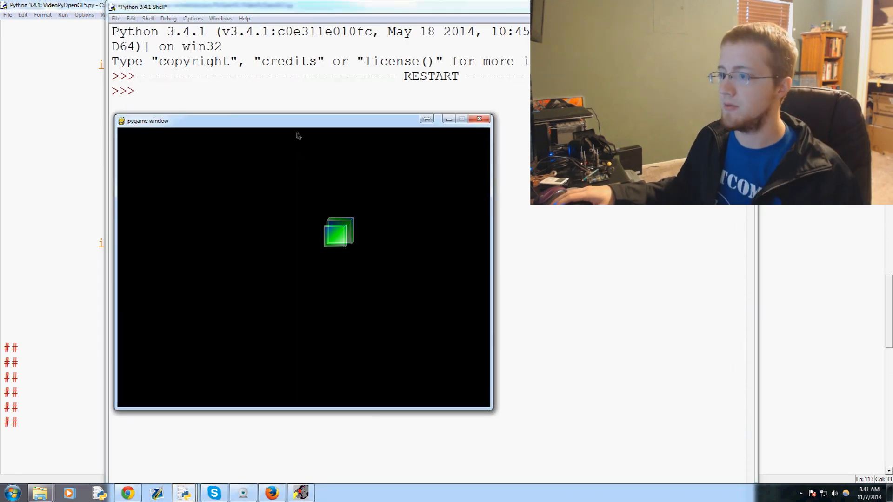
pyautogui.moveTo(305, 120); pyautogui.dragTo(228, 133)
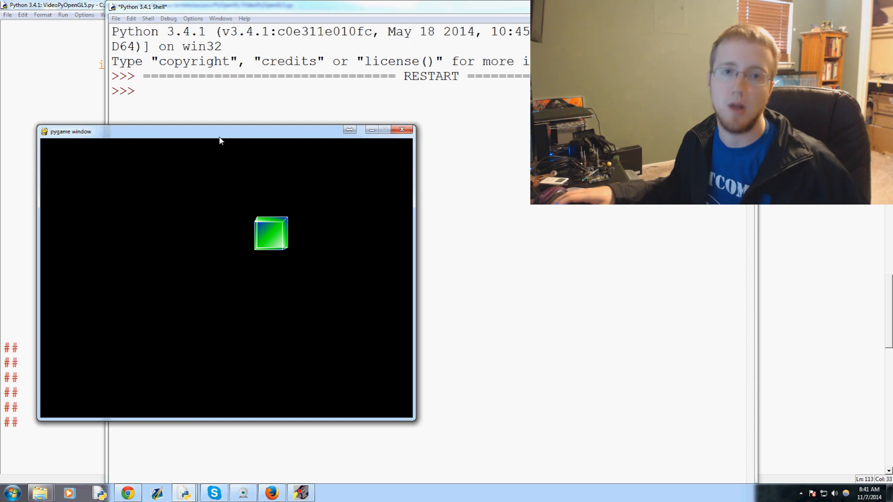
pyautogui.click(403, 129)
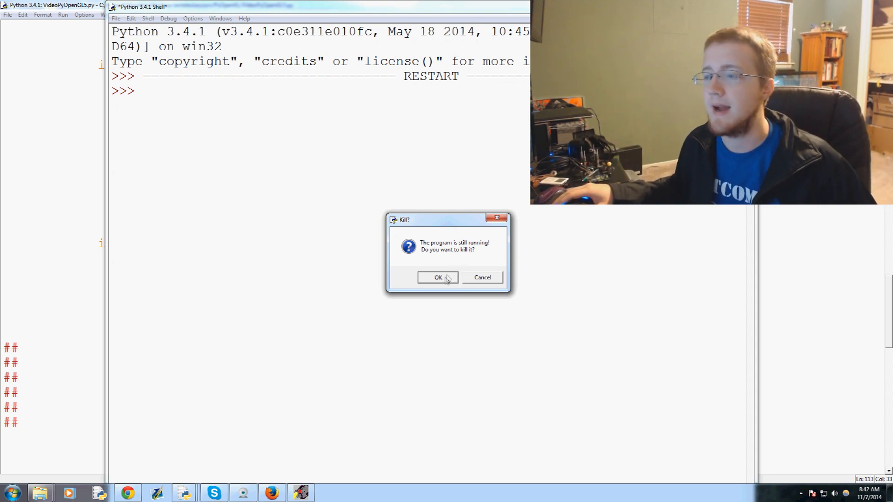
pyautogui.click(437, 277)
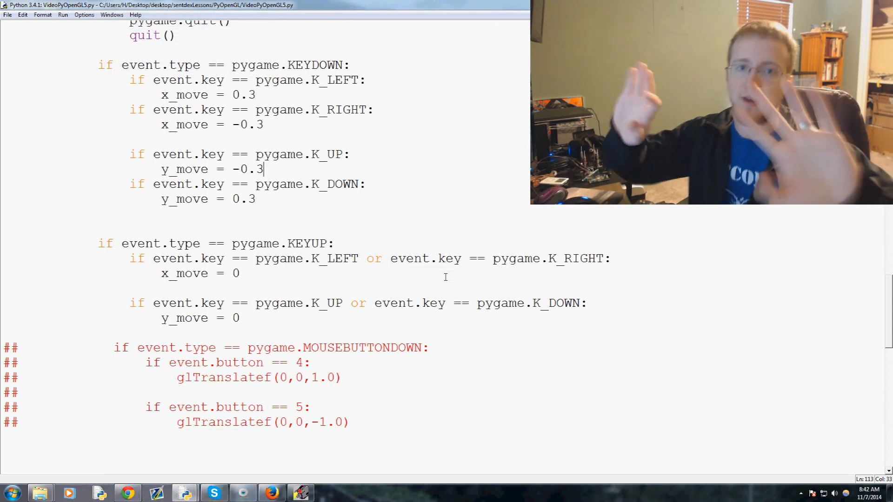